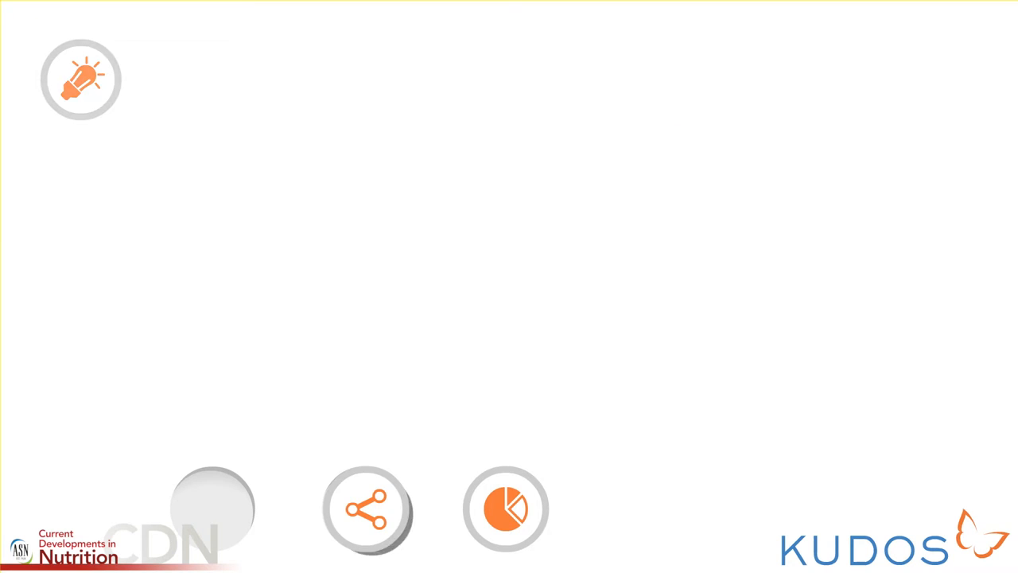
Advance the explainer so the share icon rises and the 'Step Two: Share' title appears.
left_click(366, 509)
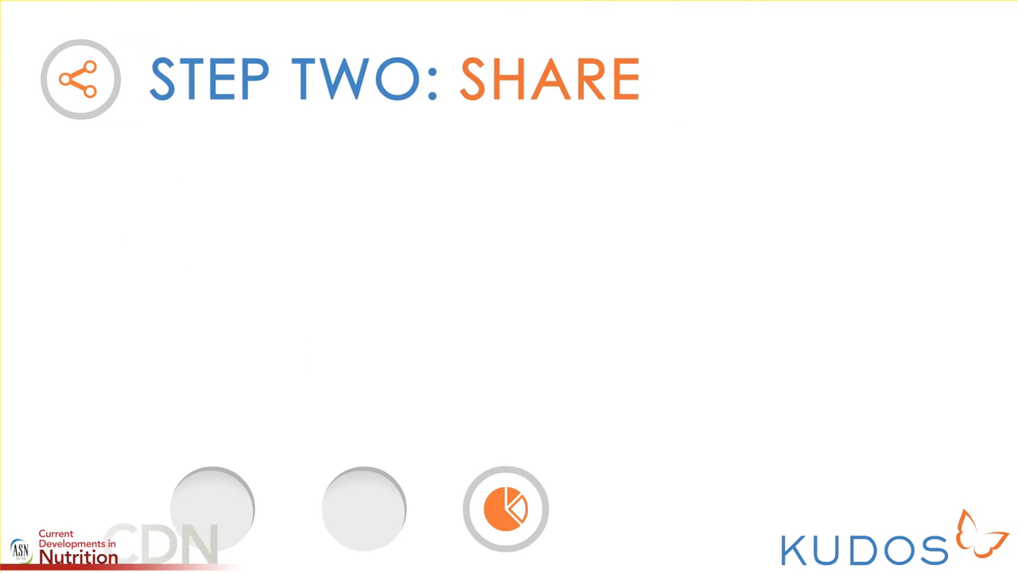